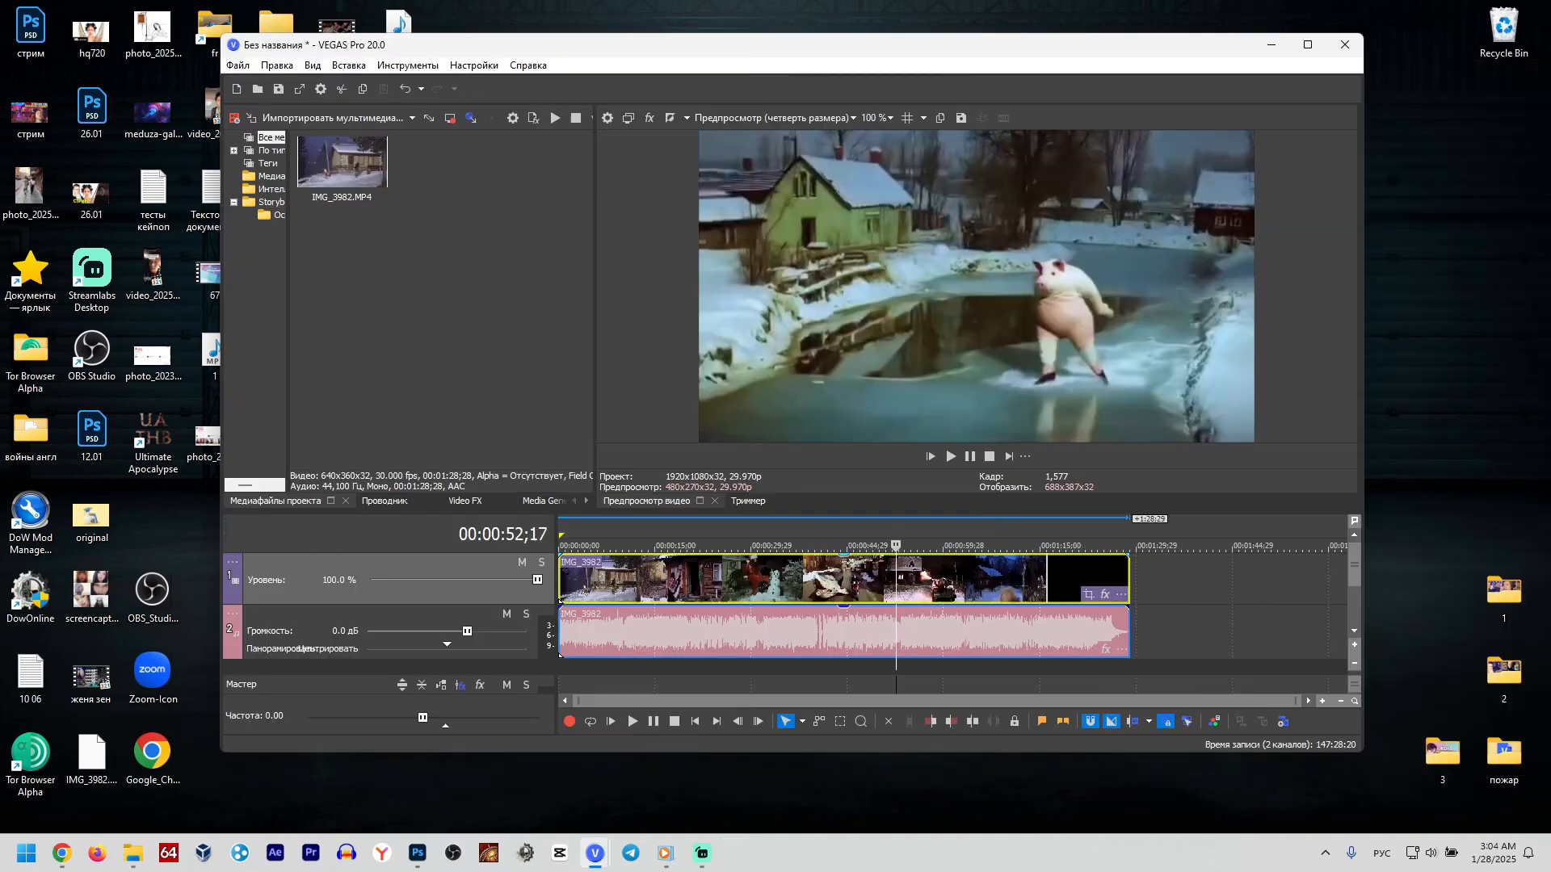
{"action": "mouse_move", "coordinate": [1116, 595]}
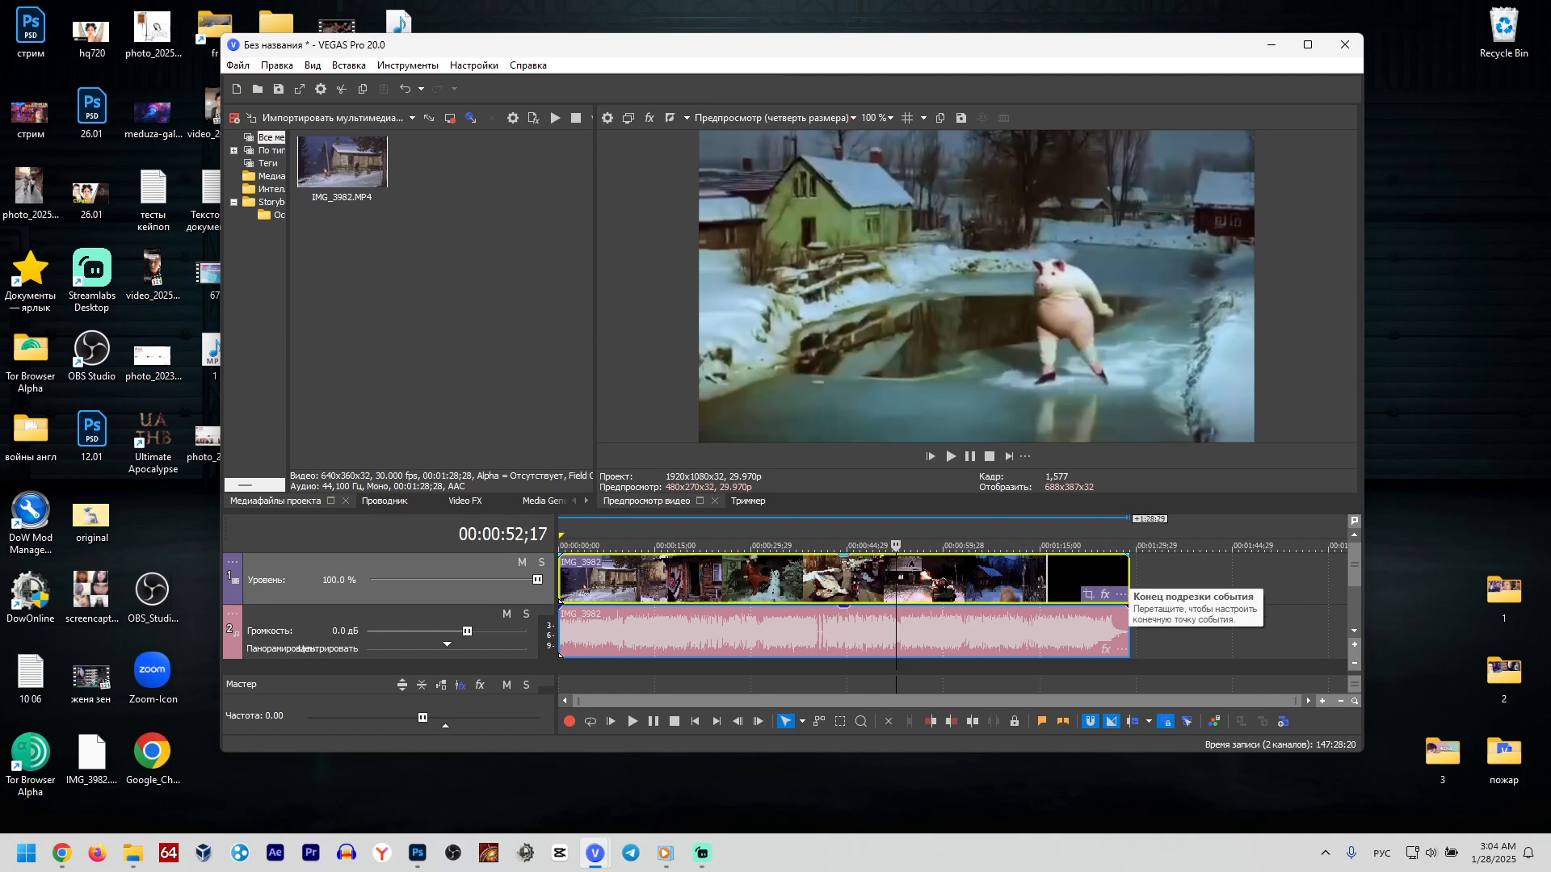
{"action": "mouse_move", "coordinate": [1126, 554]}
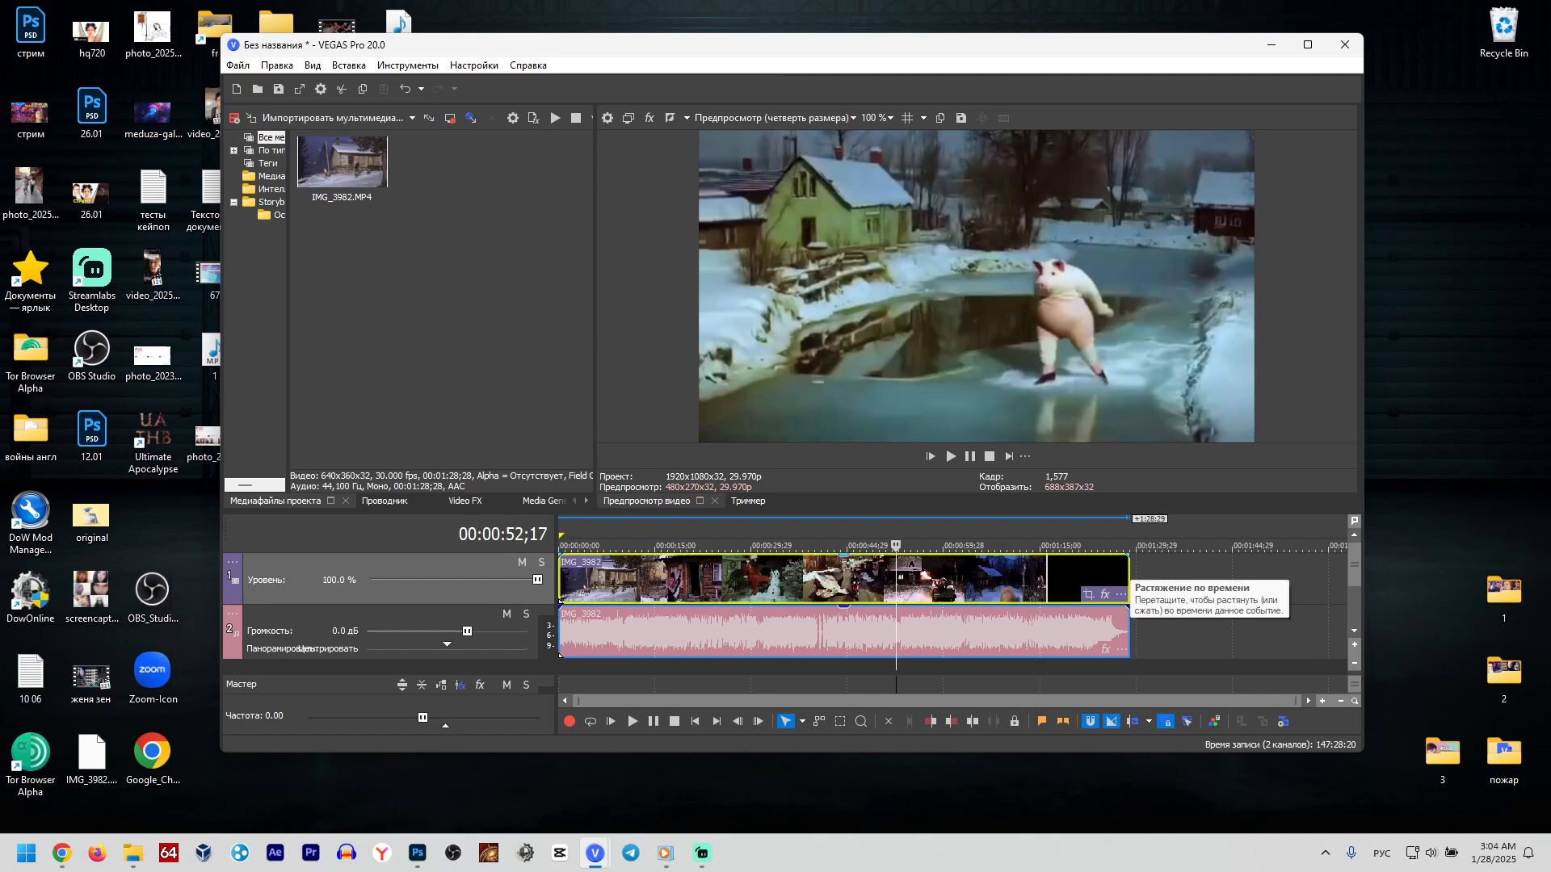
{"action": "mouse_move", "coordinate": [895, 592]}
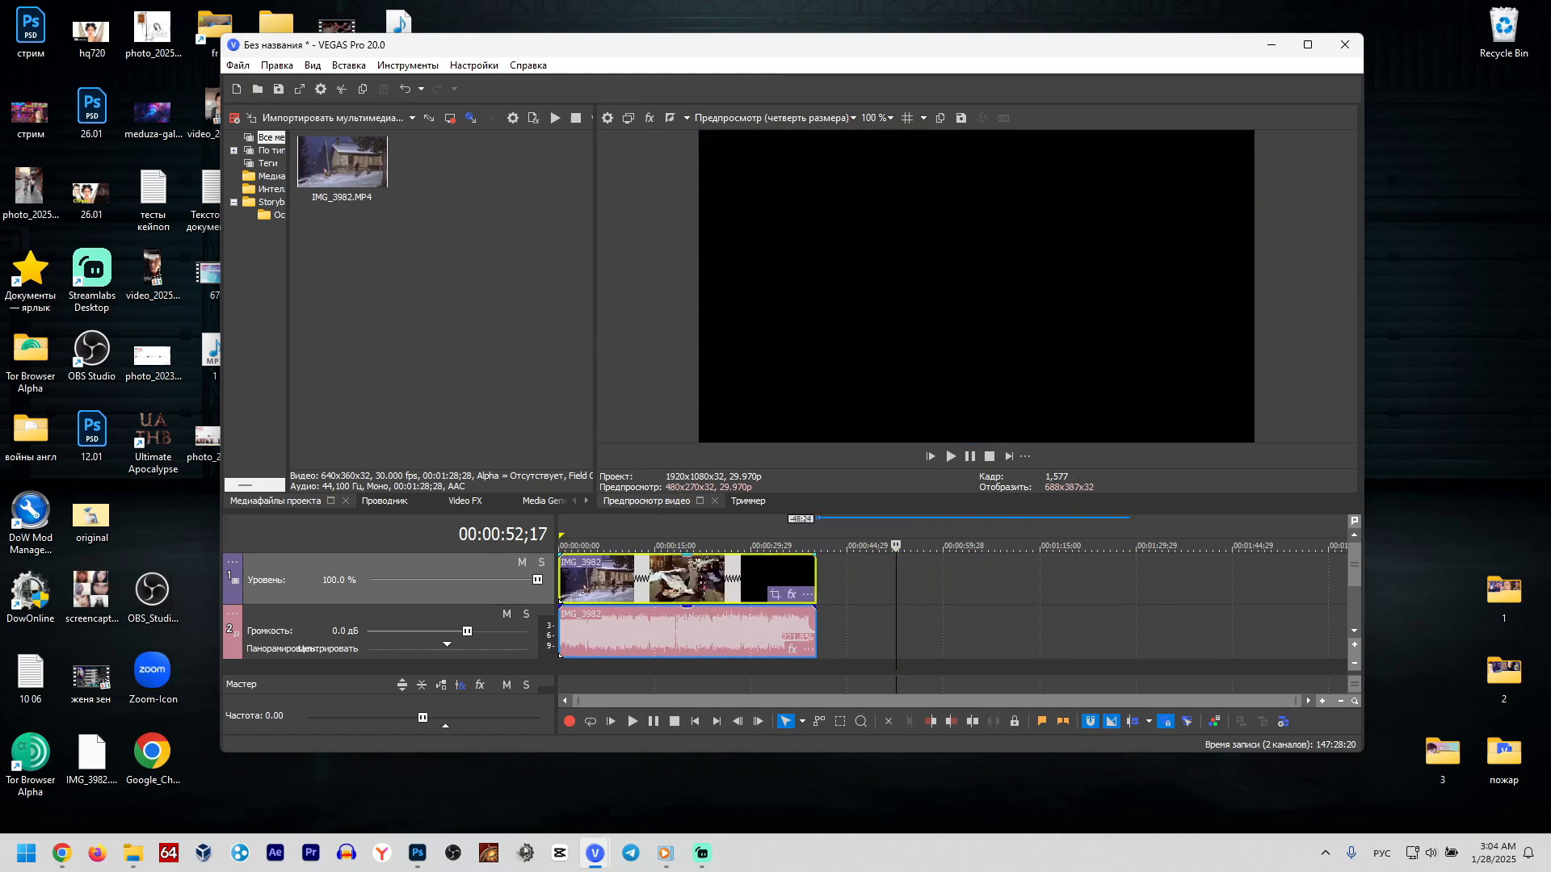
- Render the project to MP4 with the MAGIX AVC/AAC 1080p template and dismiss the rendered preview
{"action": "left_click", "coordinate": [803, 544]}
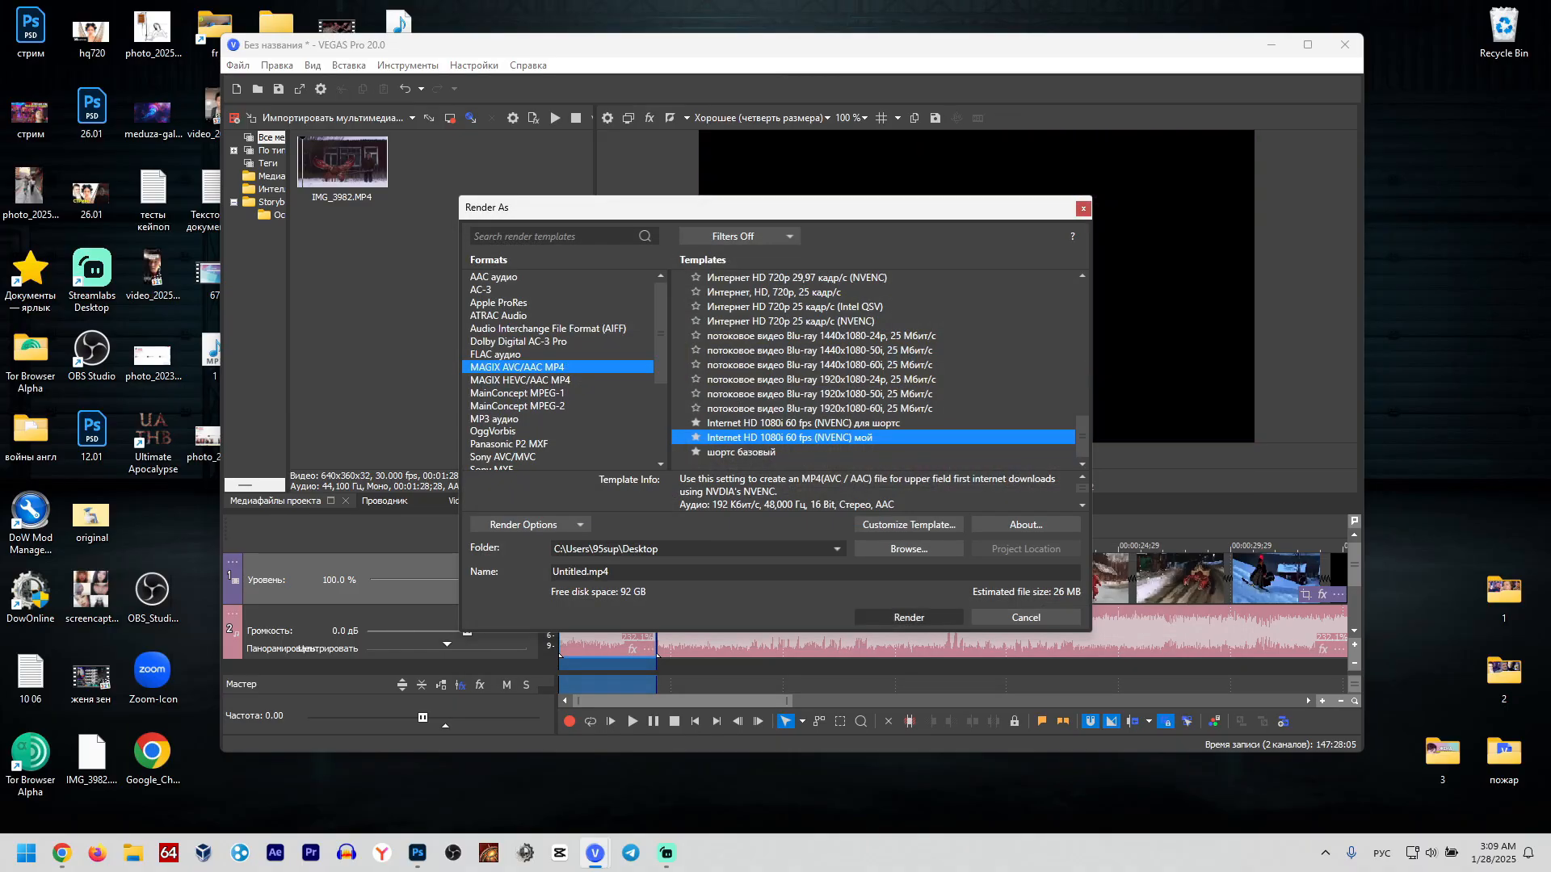
{"action": "left_click", "coordinate": [907, 617]}
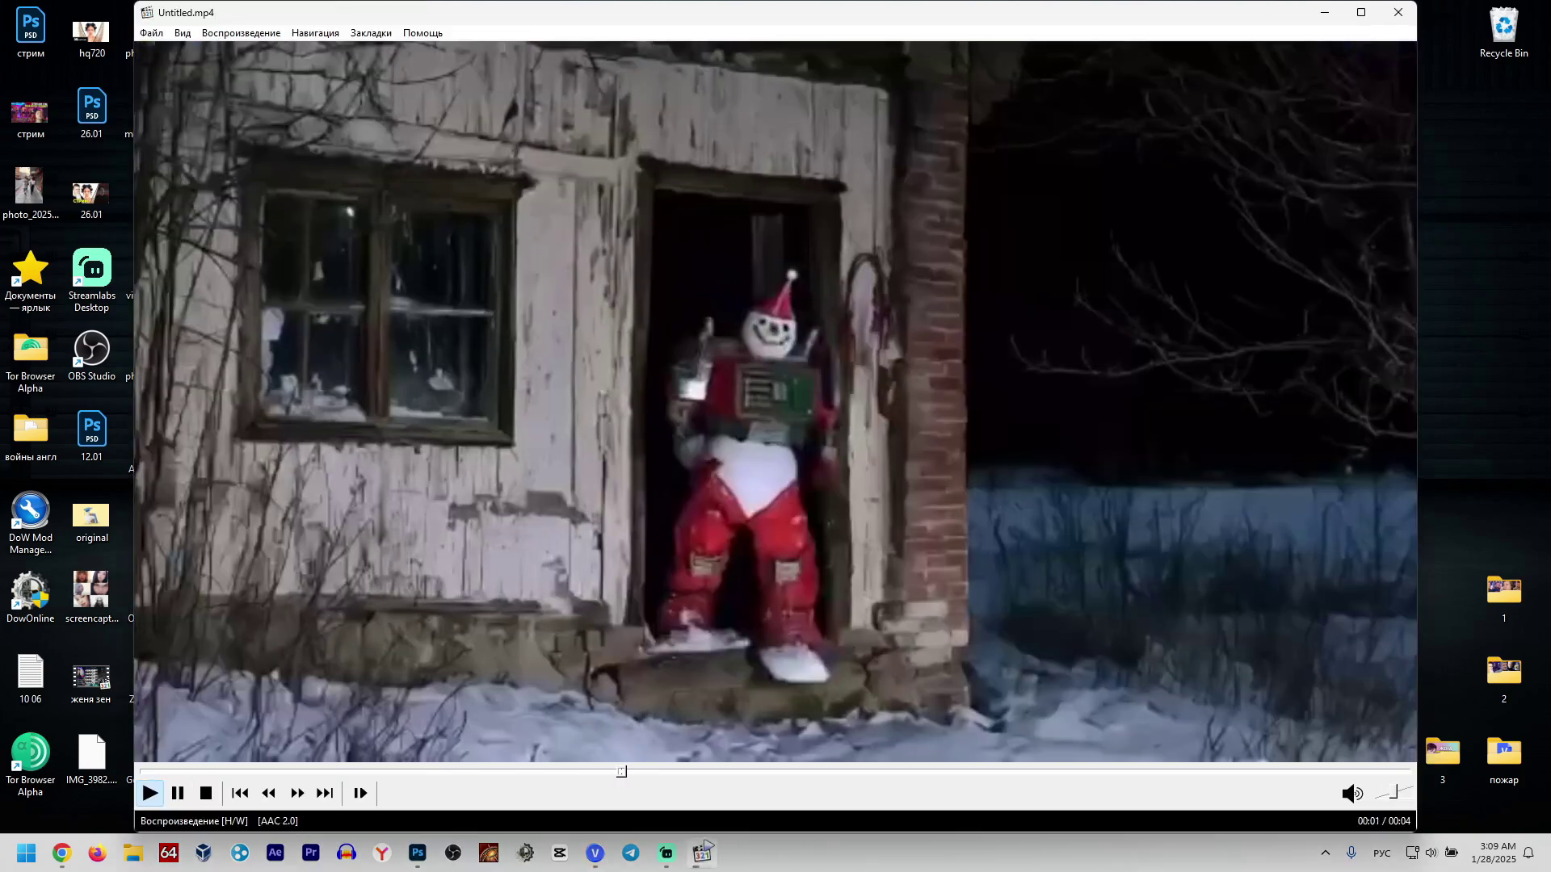
{"action": "left_click", "coordinate": [1232, 772]}
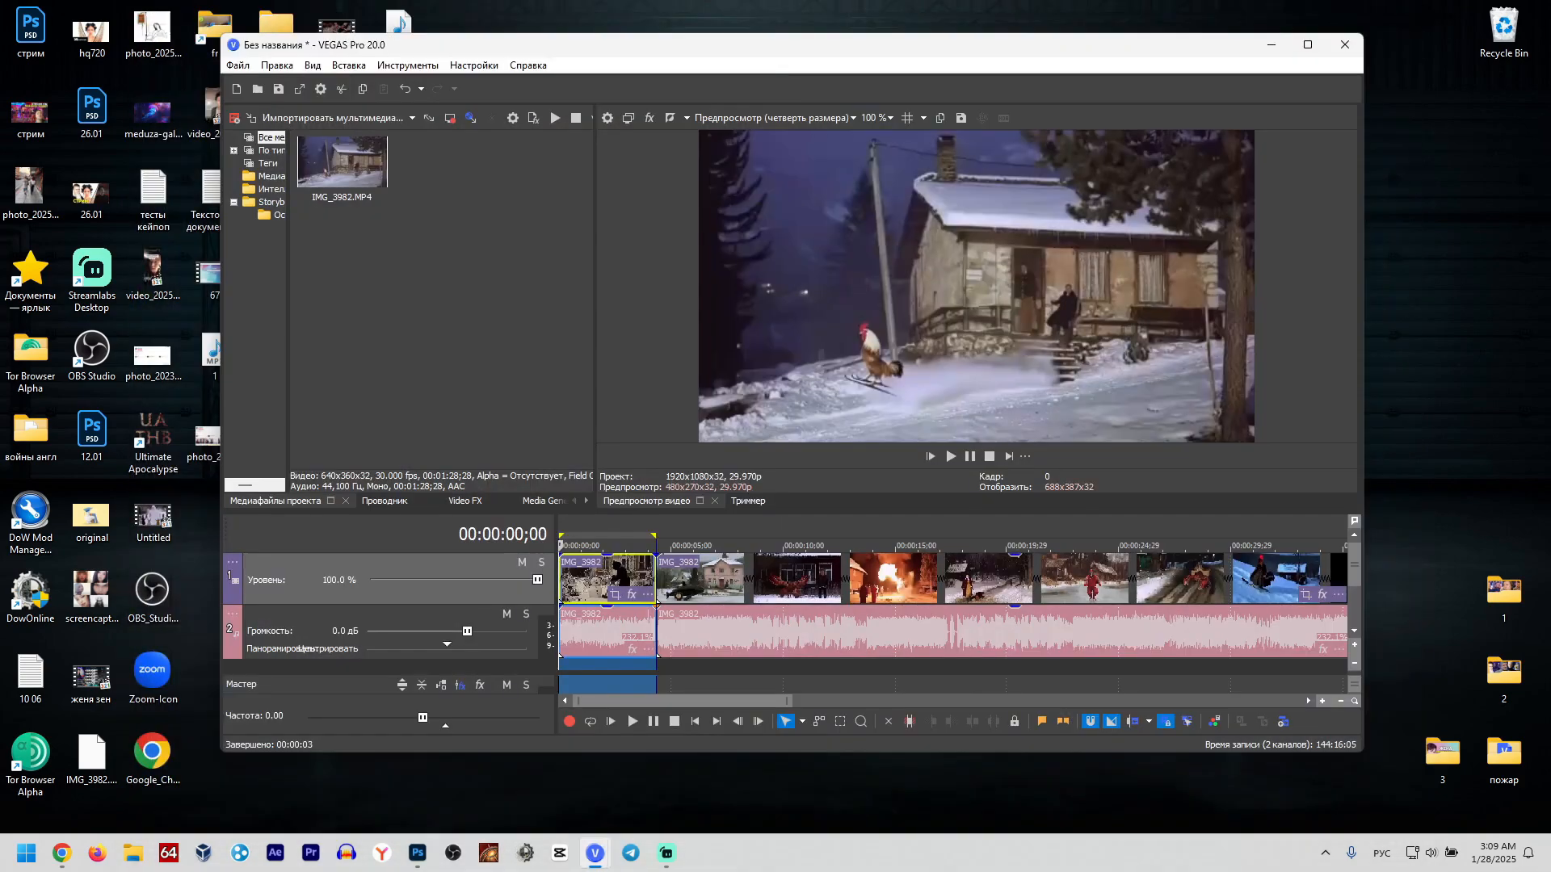
- Reposition the timeline playhead to about five seconds in and resume project playback
{"action": "left_click", "coordinate": [674, 545]}
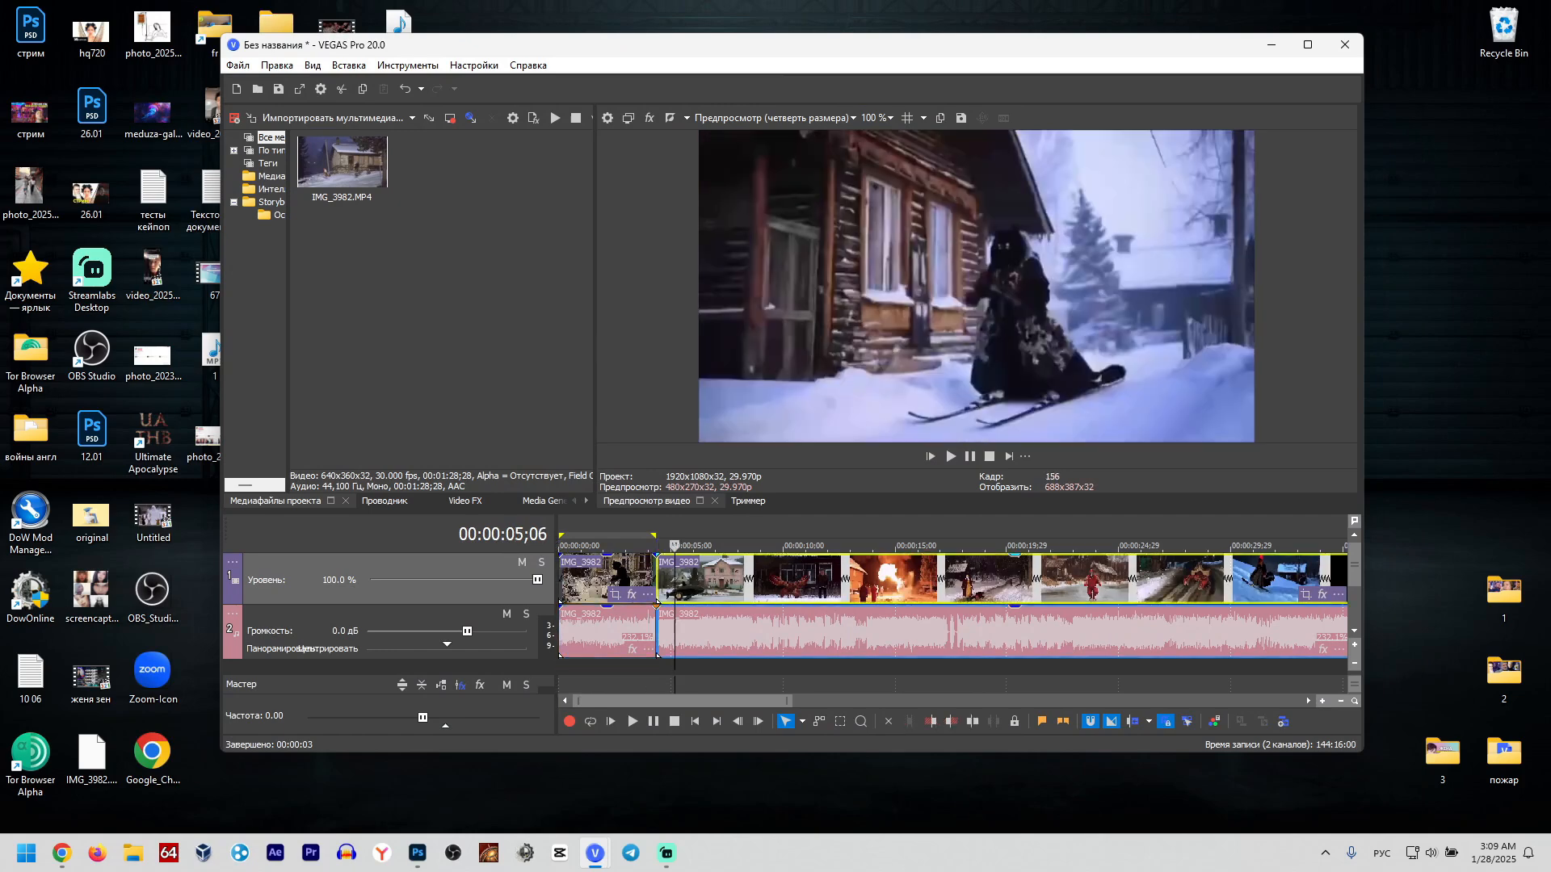